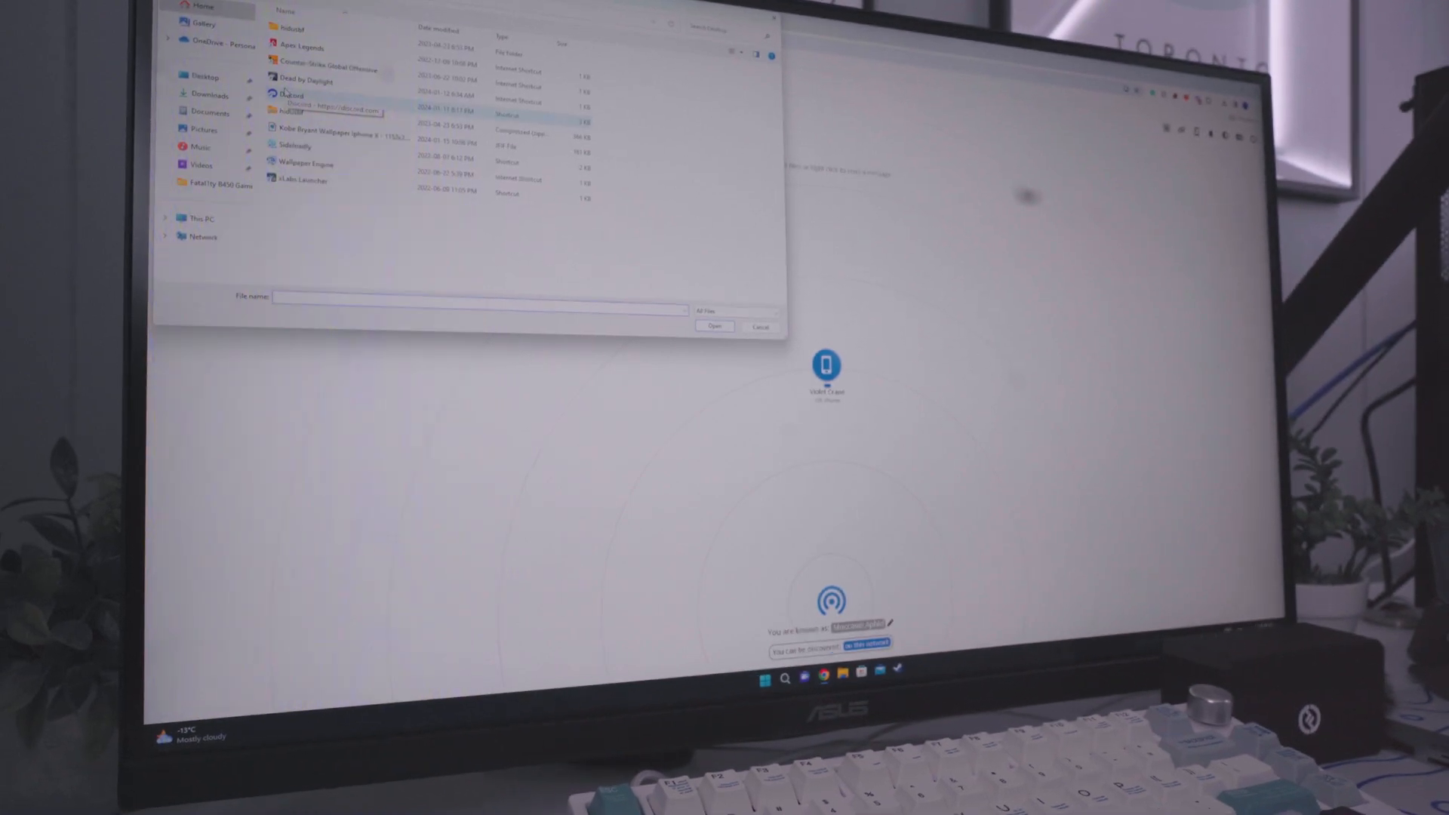
Step: Pick the Kobe Bryant wallpaper .jfif from the Desktop and send it to the iPhone
{"action": "left_click", "coordinate": [204, 77]}
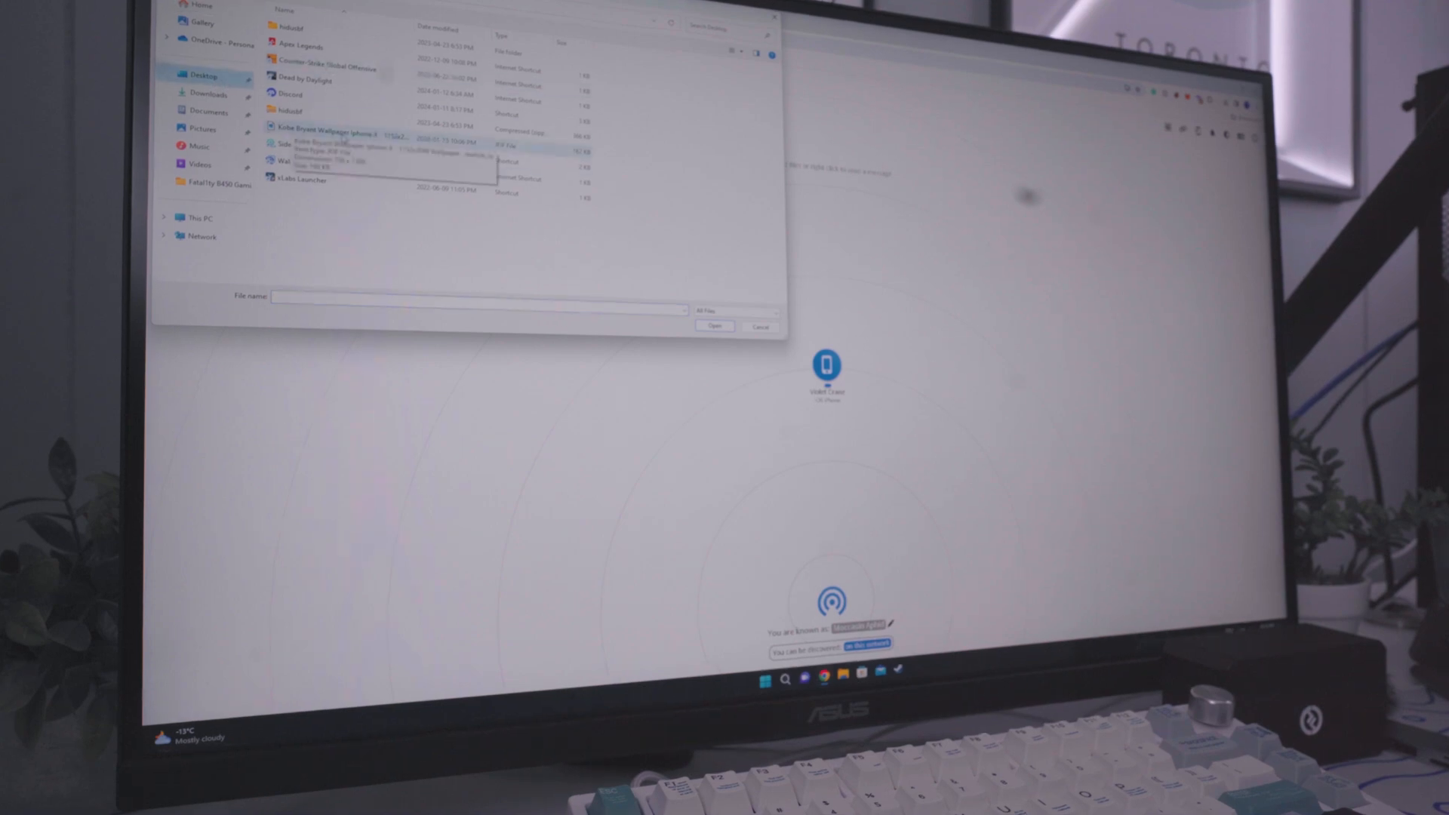
{"action": "left_click", "coordinate": [324, 135]}
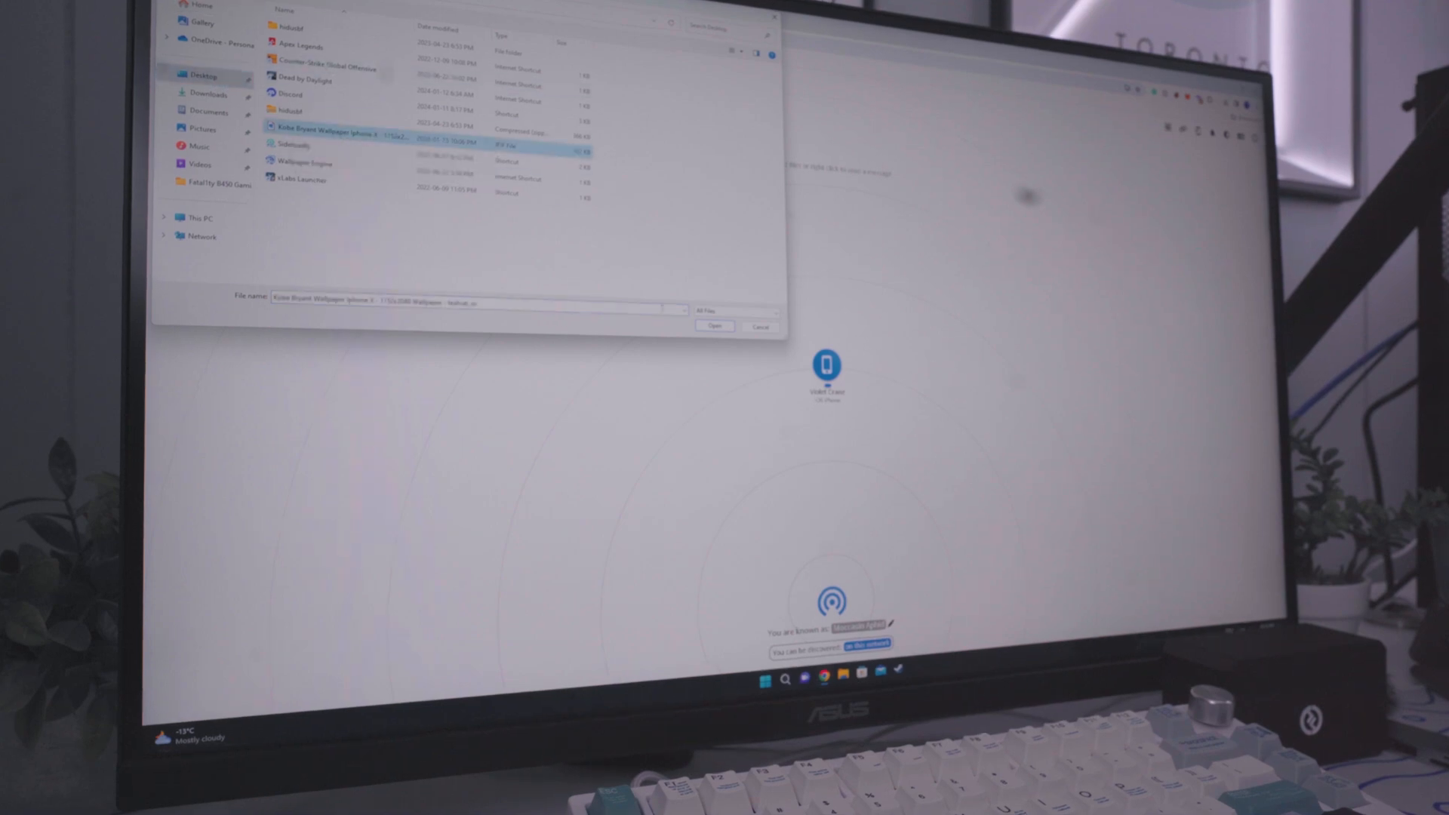
{"action": "left_click", "coordinate": [715, 326]}
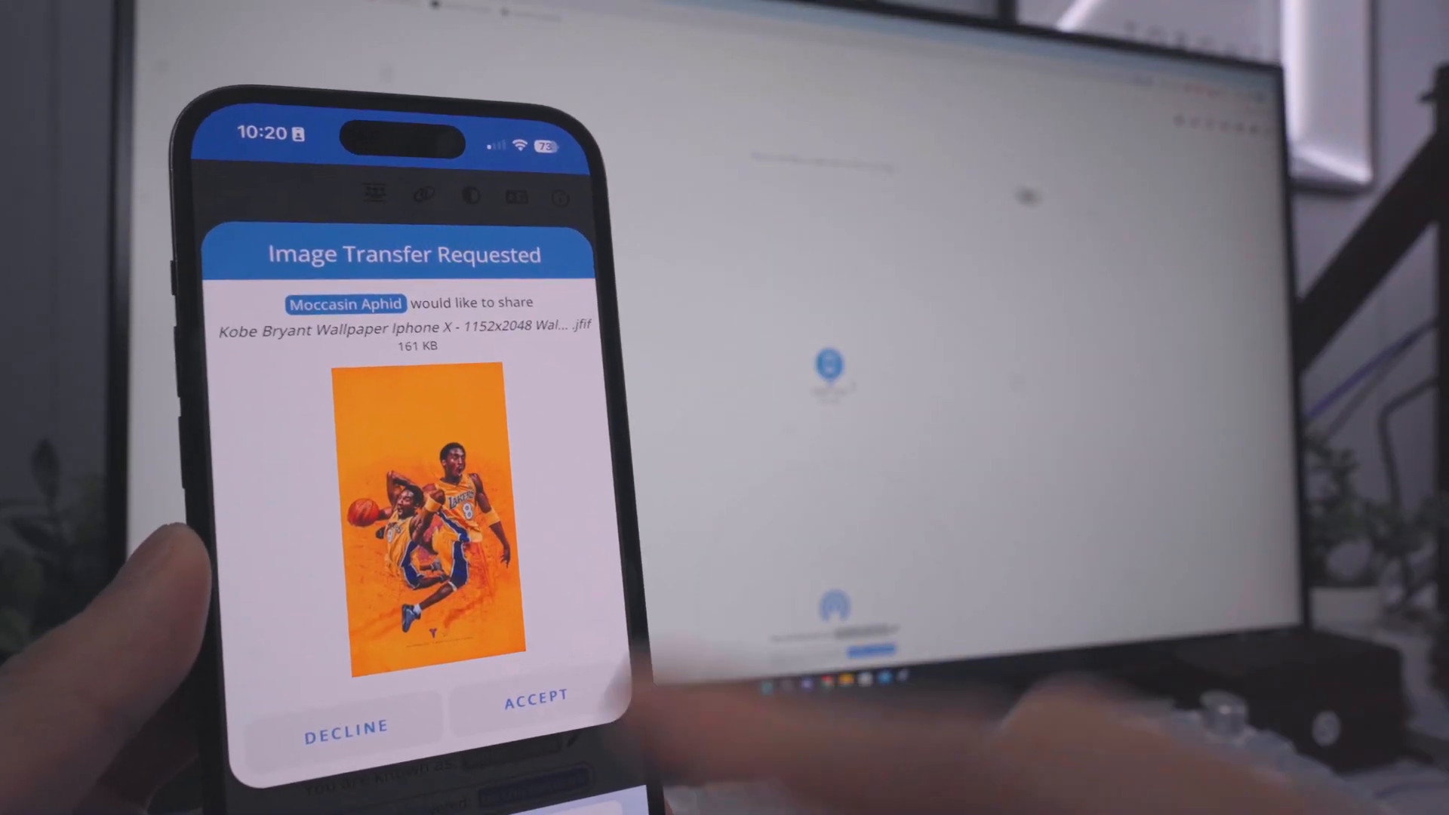
Step: Accept the Kobe Bryant image transfer request, then open and dismiss the share sheet
{"action": "left_click", "coordinate": [536, 695]}
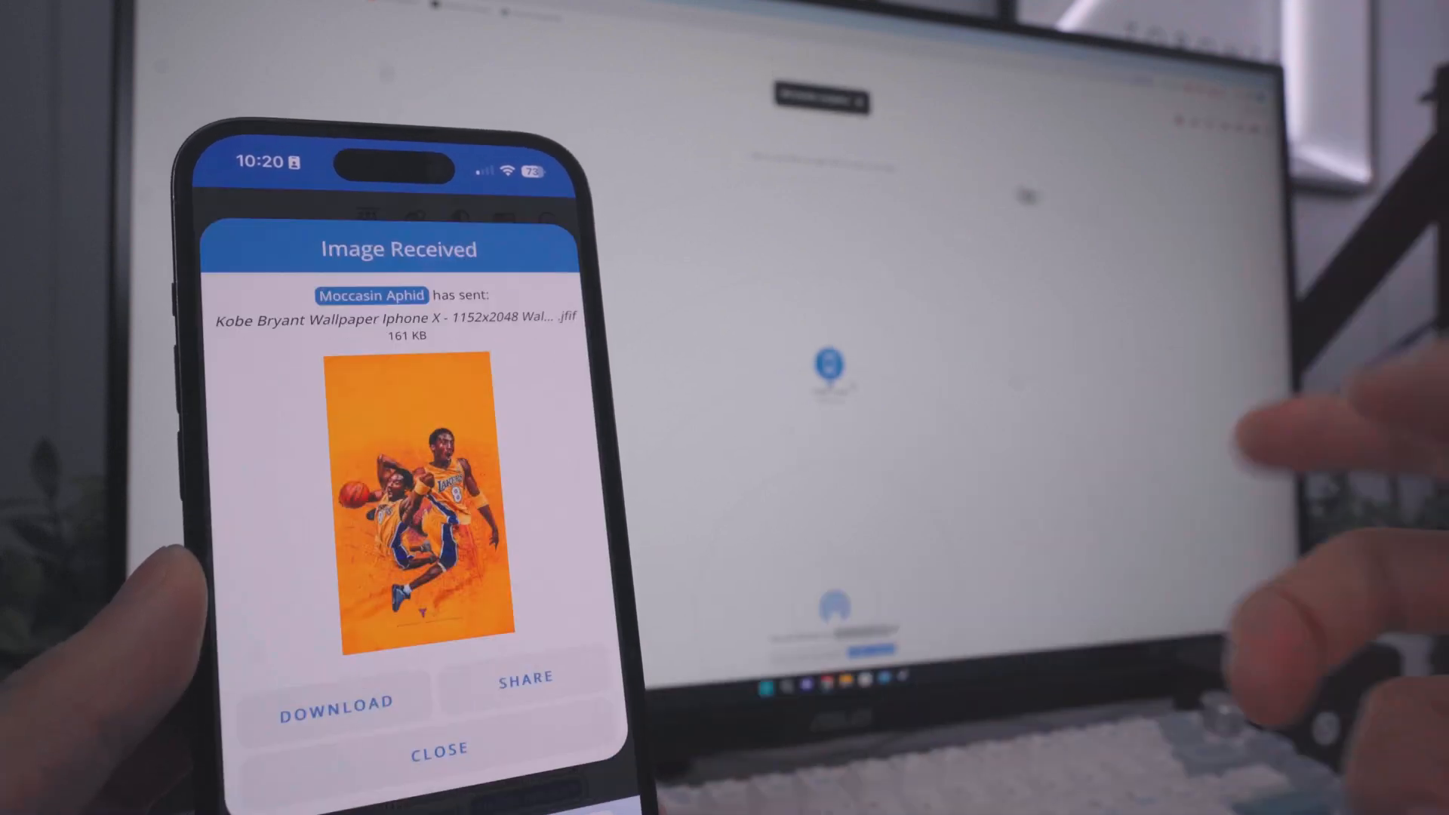
{"action": "left_click", "coordinate": [523, 678]}
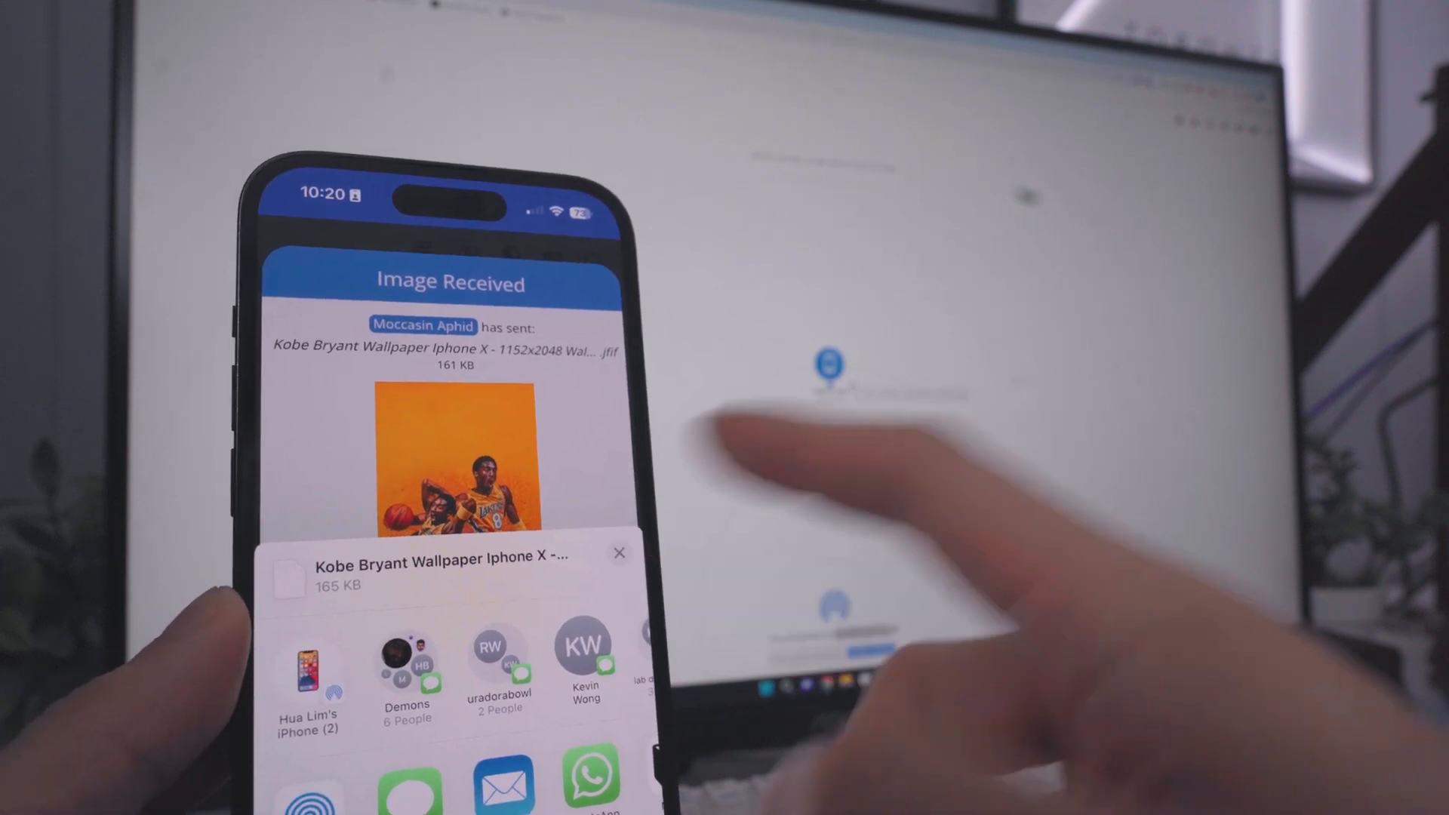
{"action": "left_click", "coordinate": [619, 552]}
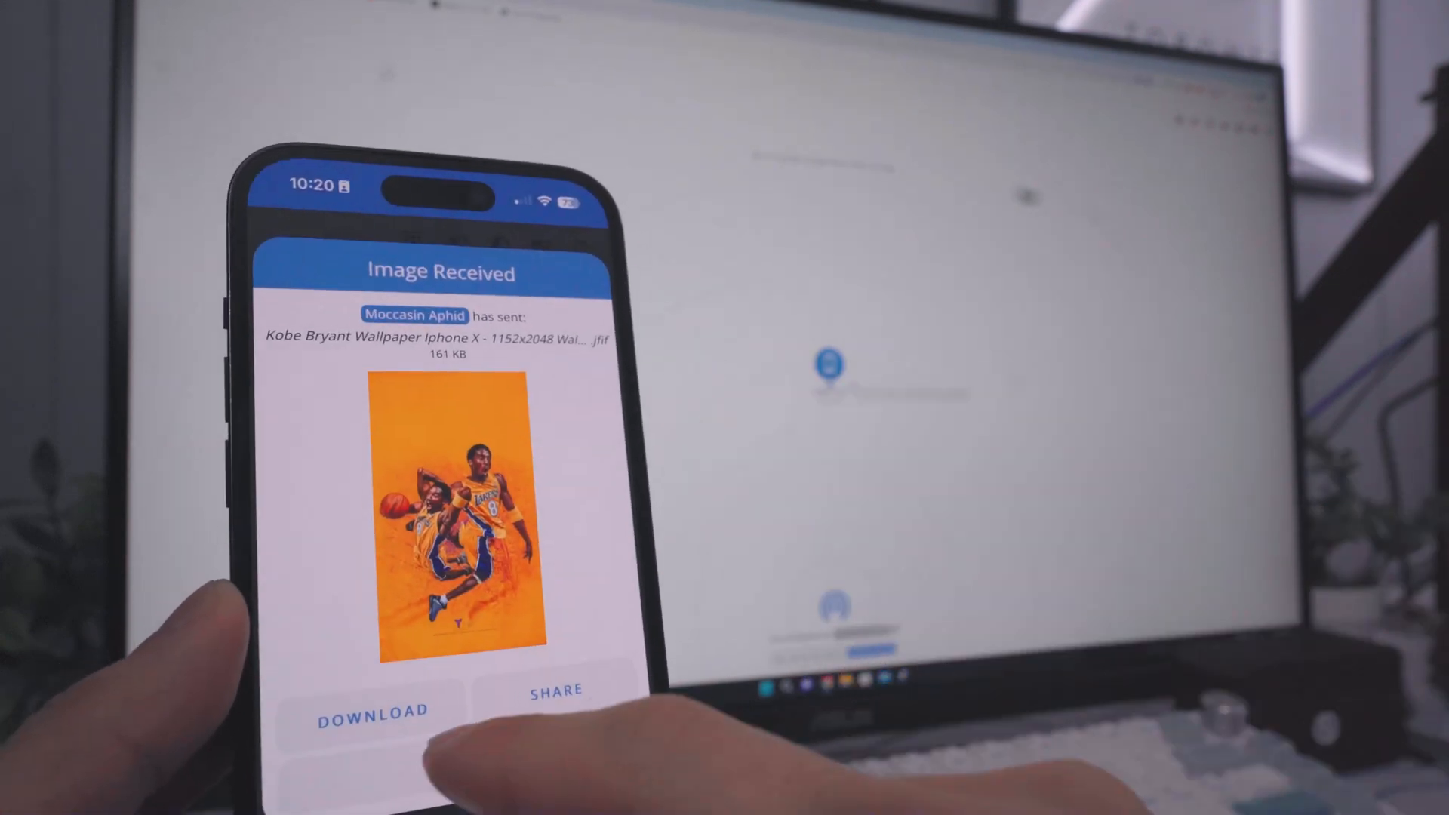
Step: Download the Kobe Bryant wallpaper via Safari and view it from Downloads
{"action": "left_click", "coordinate": [371, 712]}
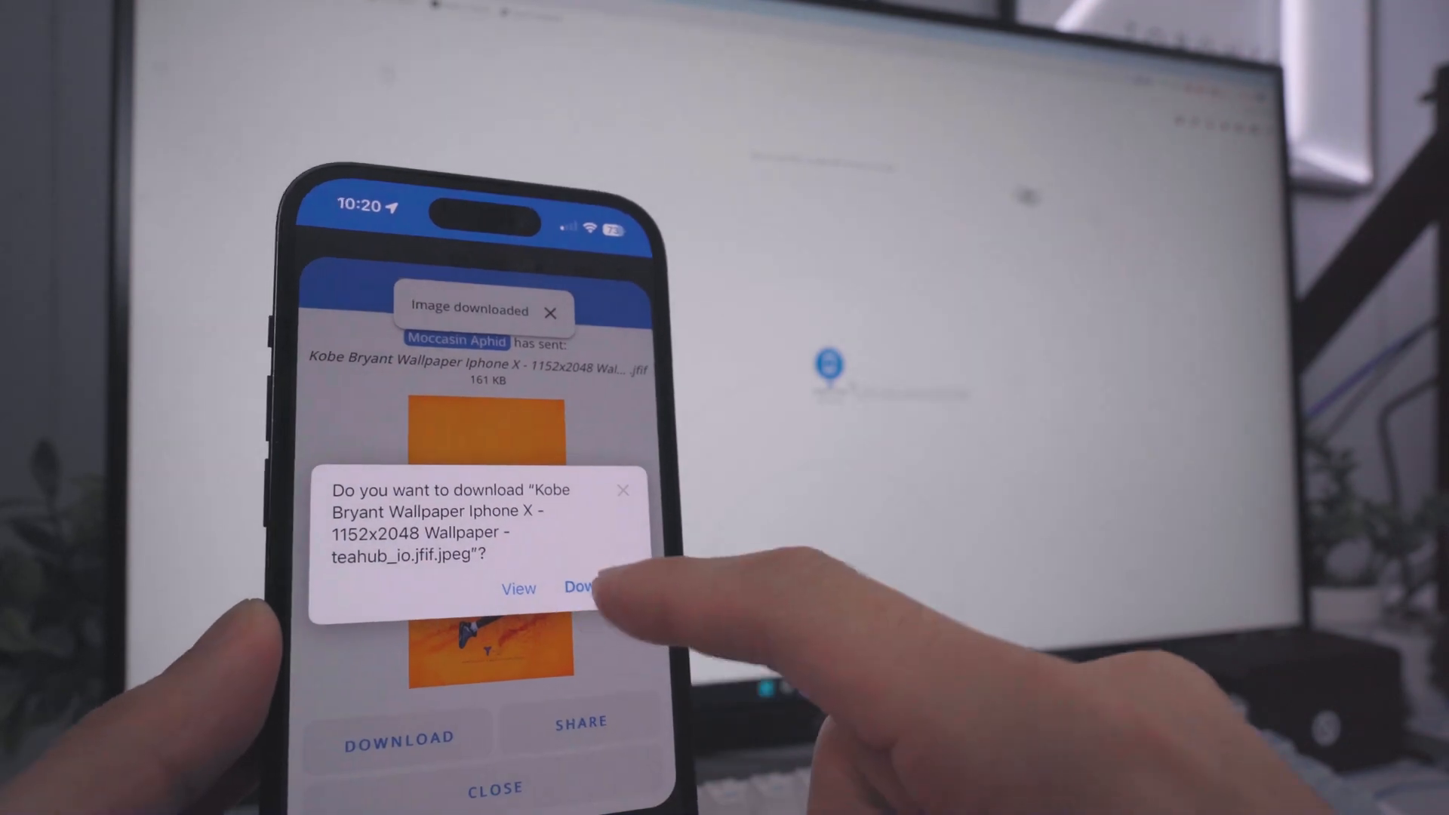
{"action": "left_click", "coordinate": [581, 587]}
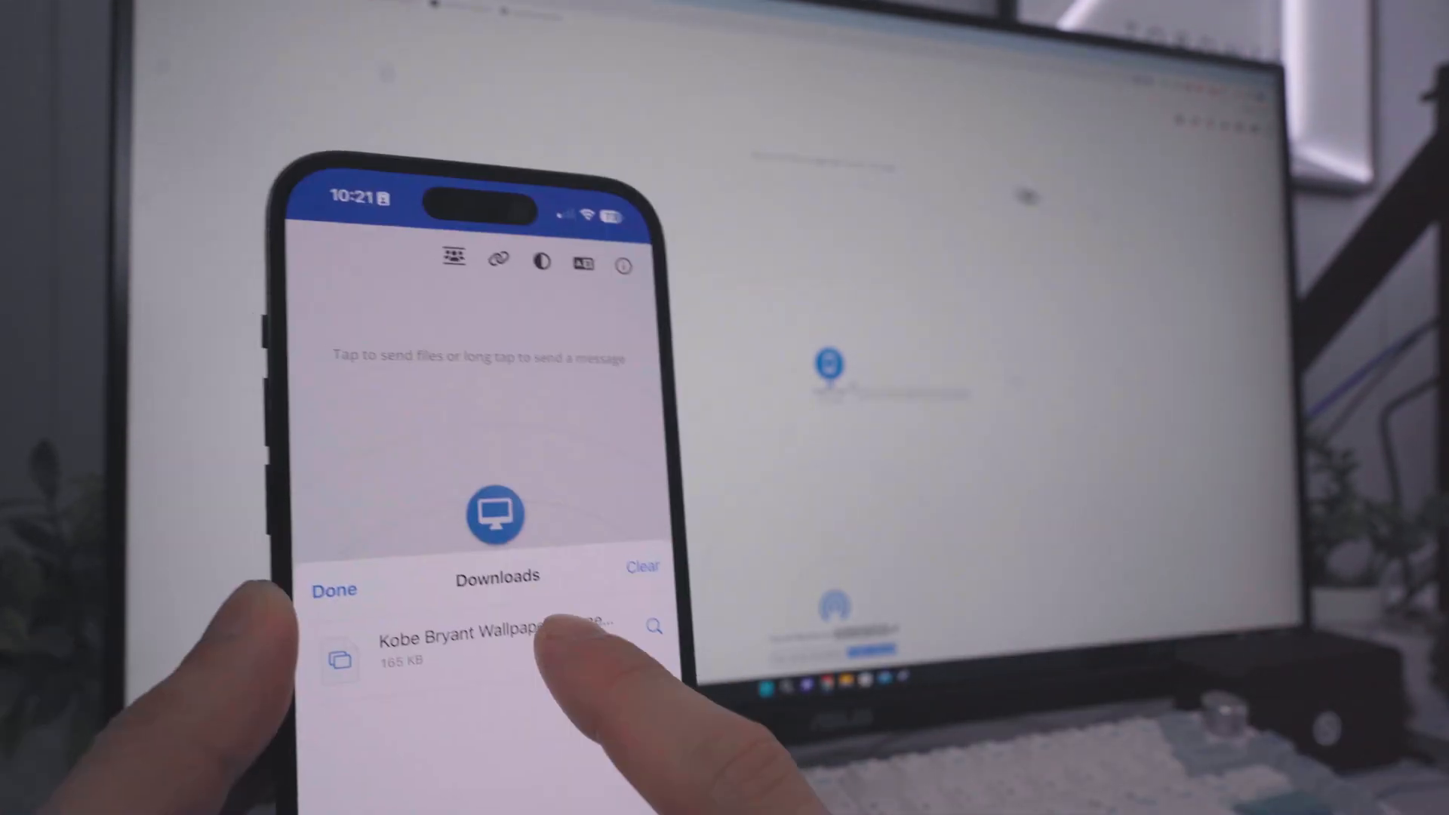
{"action": "left_click", "coordinate": [462, 635]}
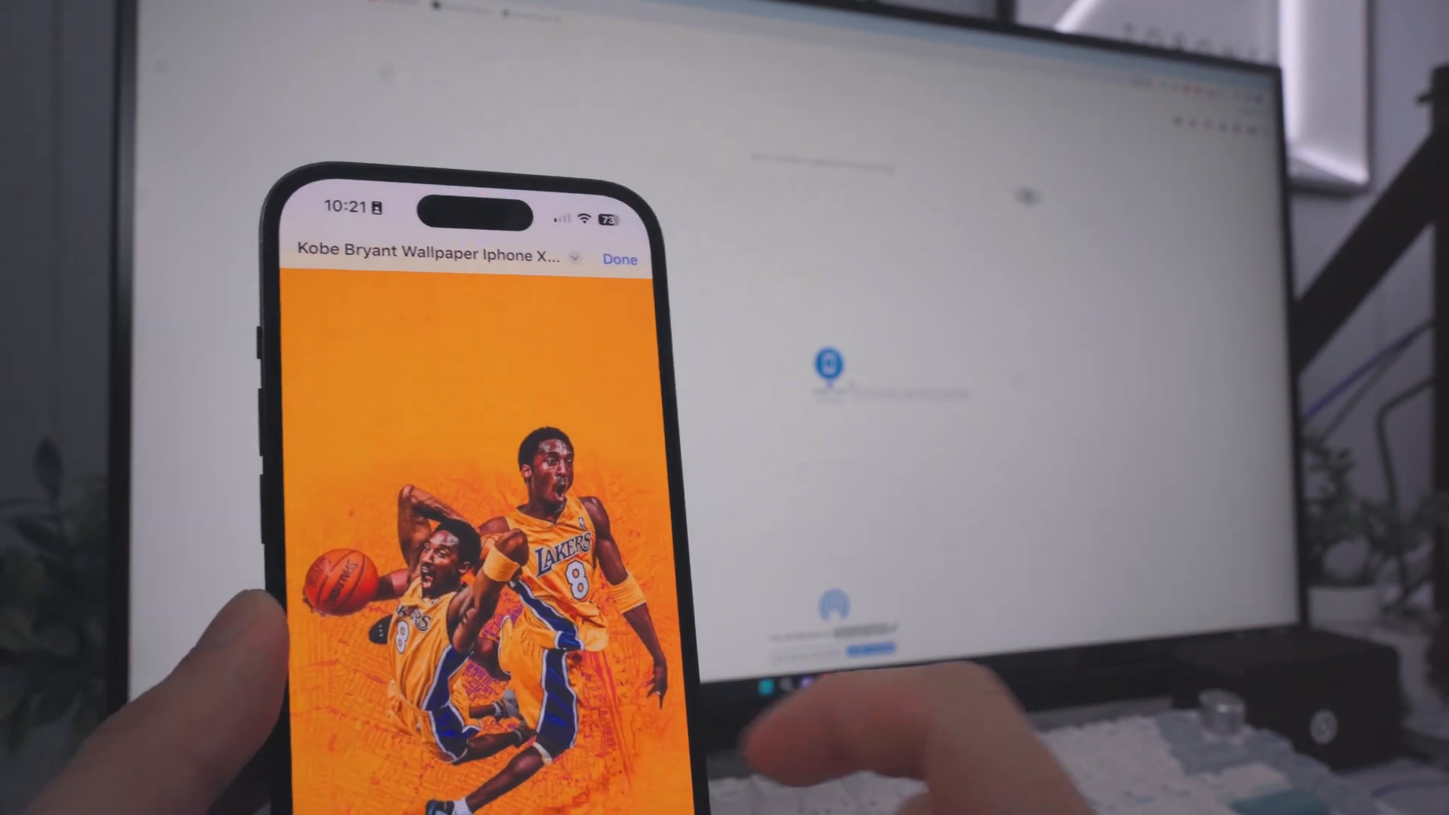